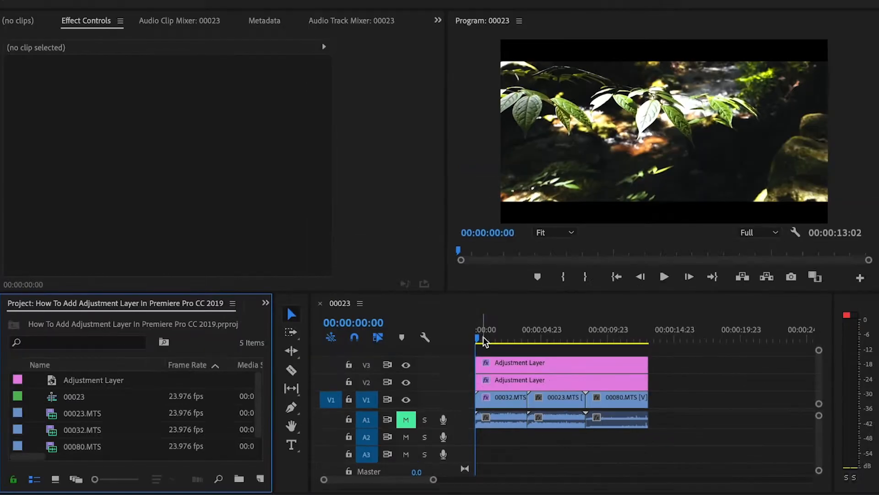
Review the effects on the 00032.MTS and 00023.MTS clips while removing the V2 and V3 adjustment layers
click(502, 398)
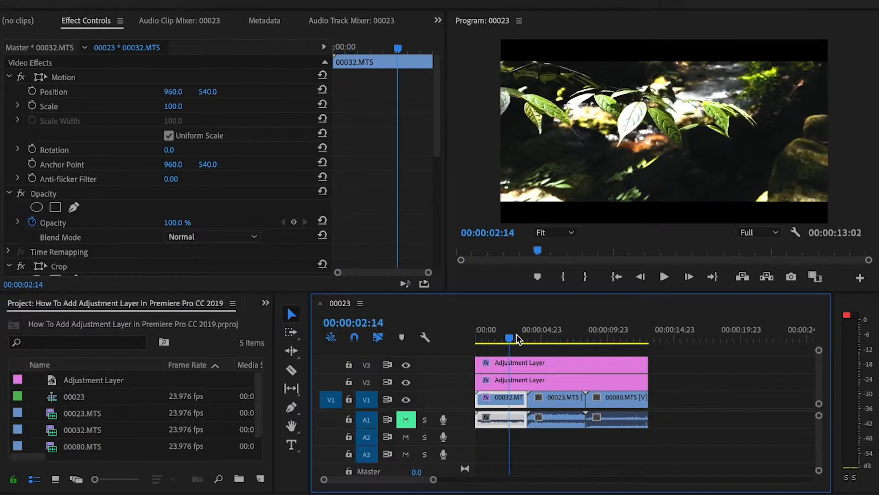
click(554, 338)
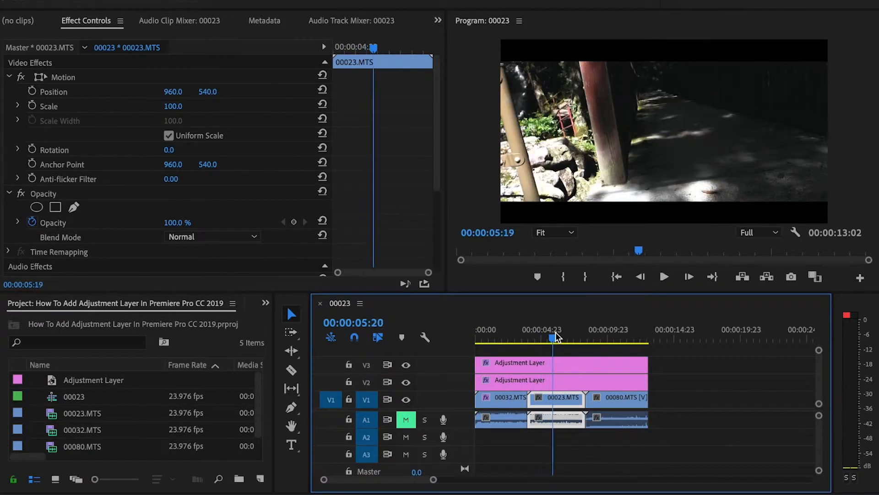
click(595, 339)
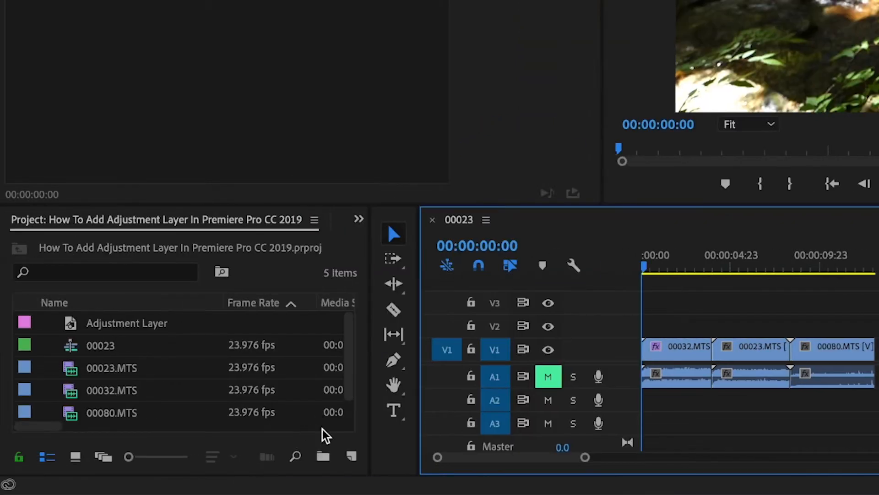
Add a new 1920×1080, 23.976 fps Adjustment Layer from the Project panel's New Item menu
click(352, 456)
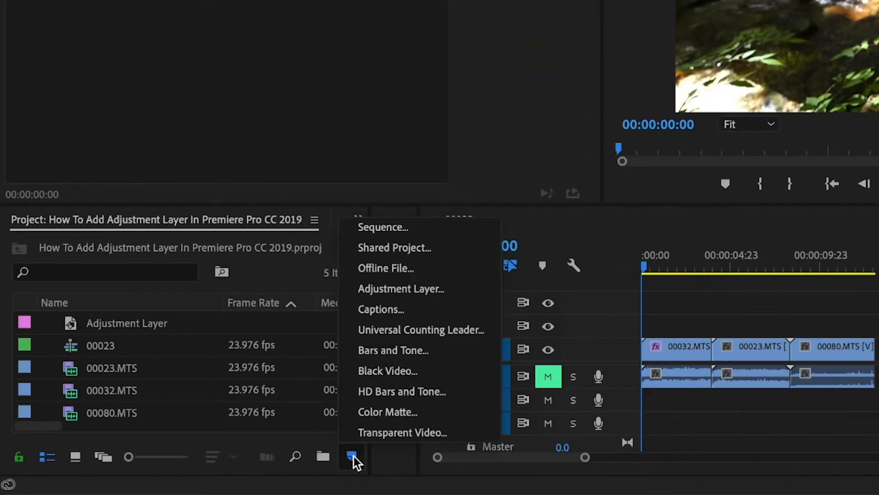
mouse_move(401, 288)
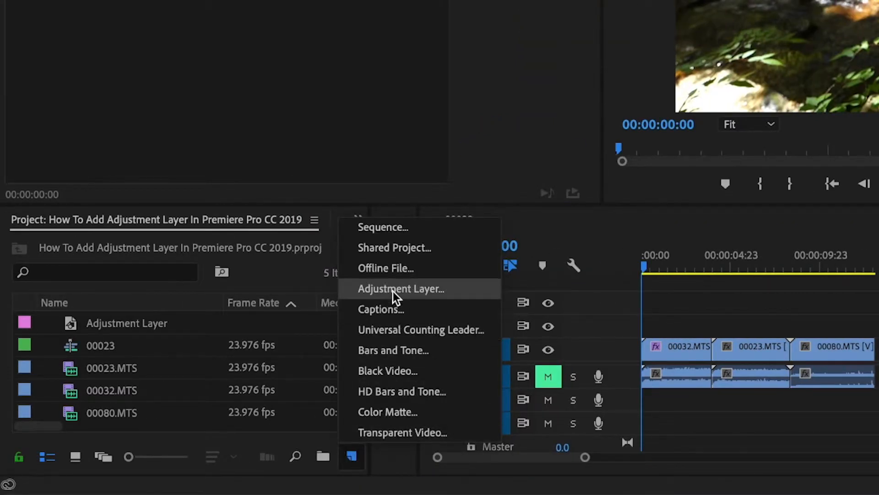
click(400, 288)
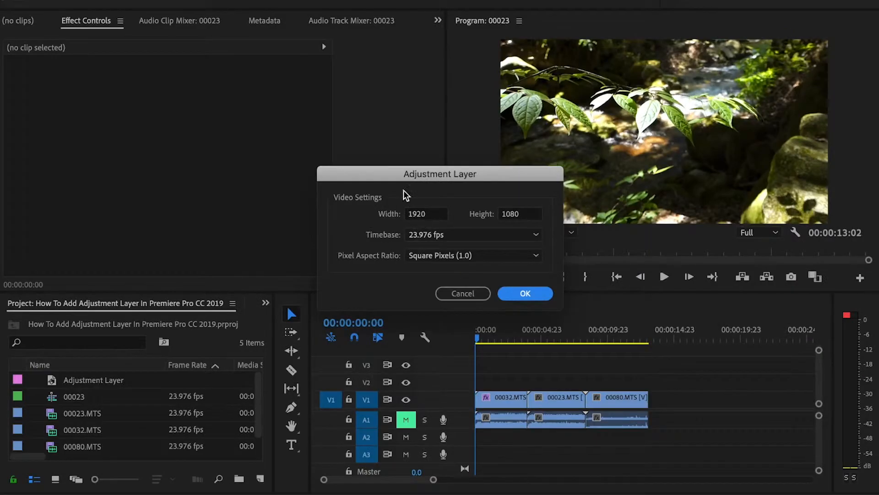
mouse_move(374, 254)
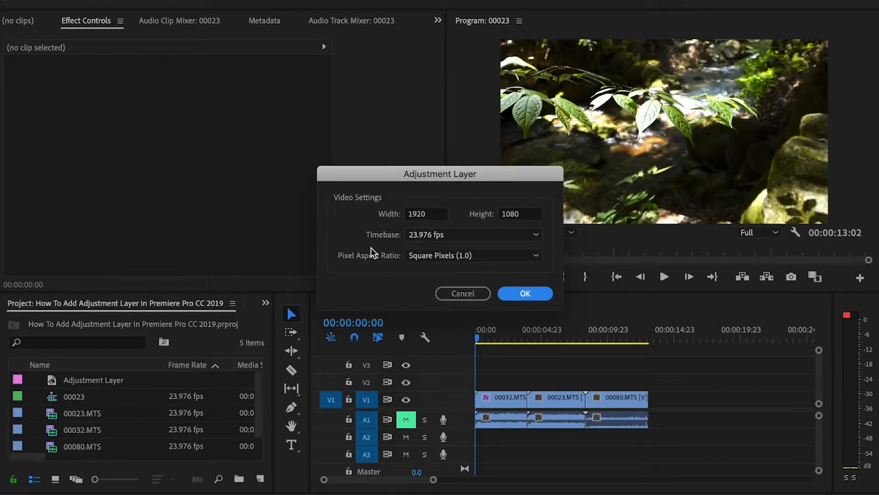
click(524, 292)
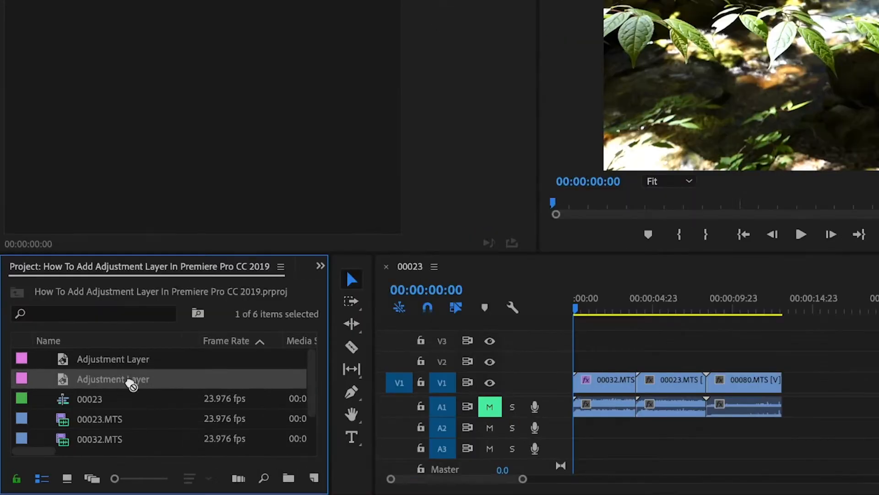
Drag the Adjustment Layer from the Project panel onto the tracks above the clips
drag(113, 379, 611, 359)
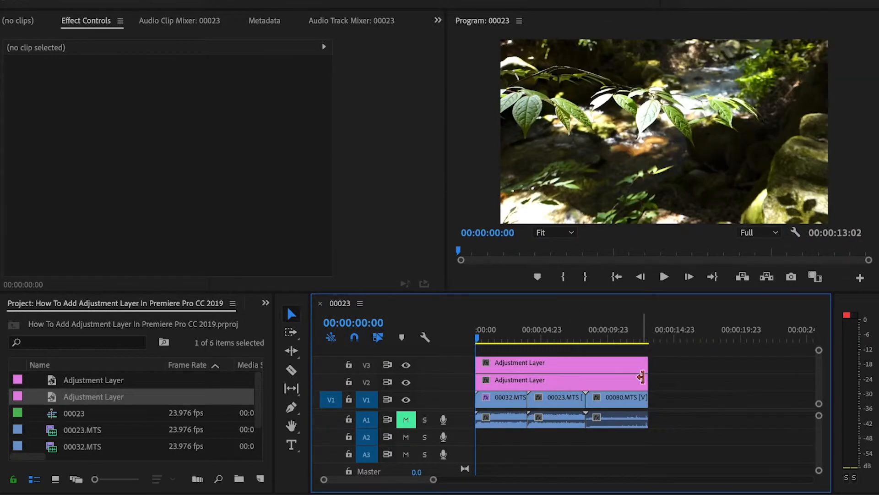
Find Crop by searching 'crop' in the Effects panel and apply it to 00032.MTS
click(265, 302)
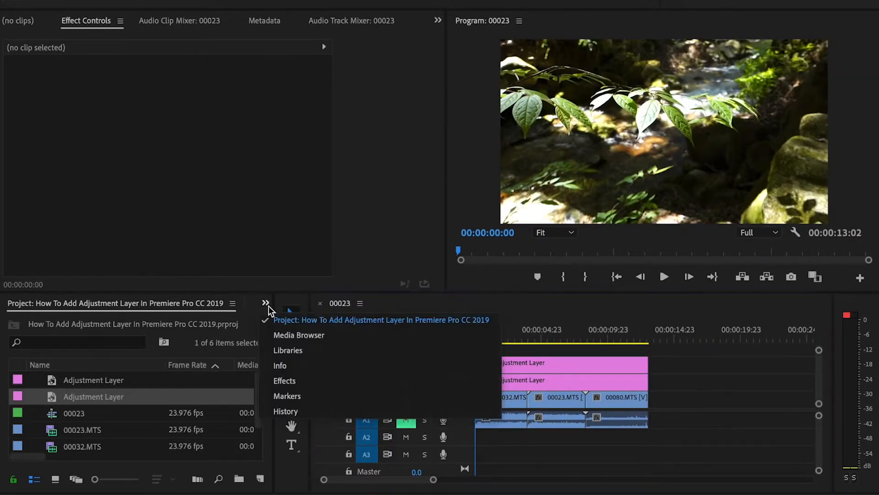
mouse_move(288, 350)
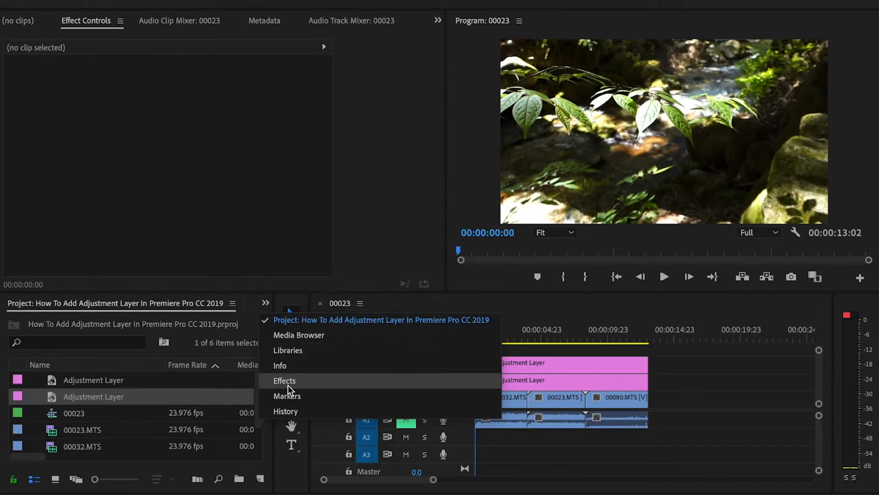
click(285, 381)
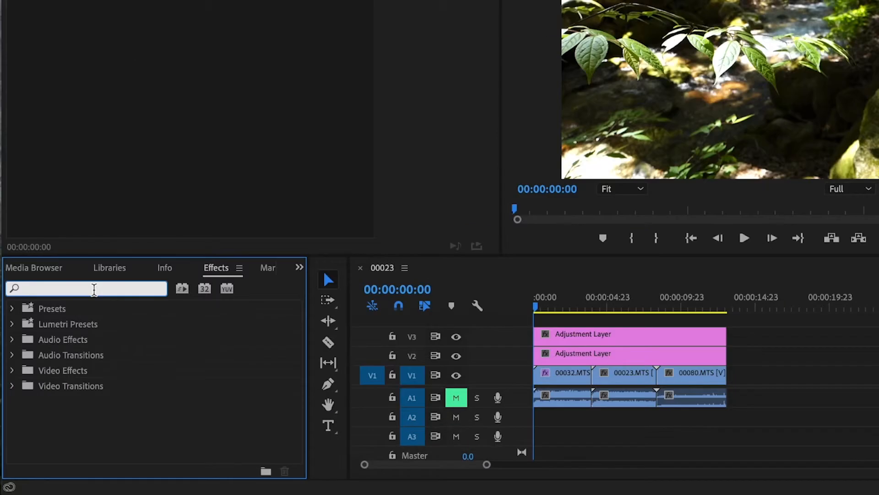
text(crop)
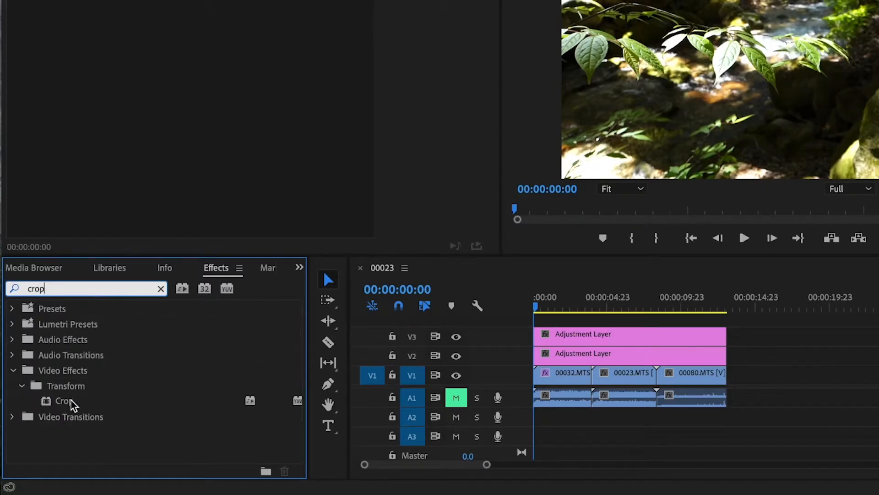
drag(64, 400, 567, 373)
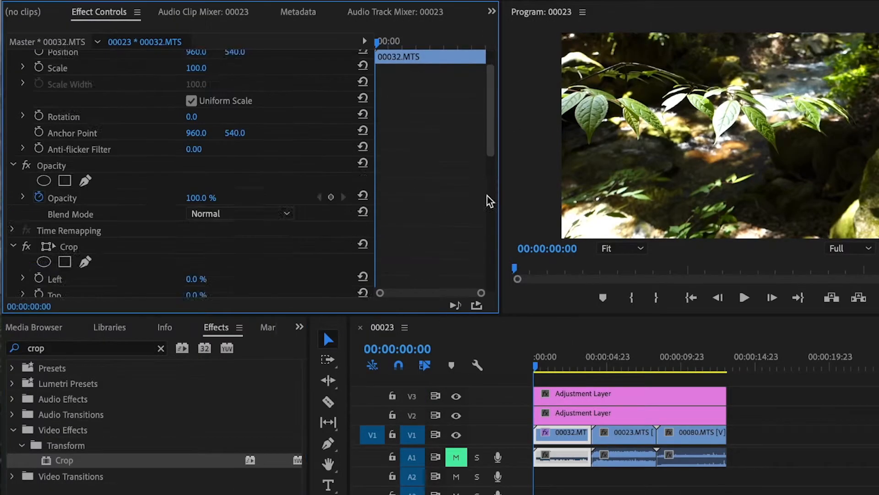
Set the 00032.MTS Crop Top and Bottom to 12.0%, then select 00023.MTS to compare
scroll(down, 3)
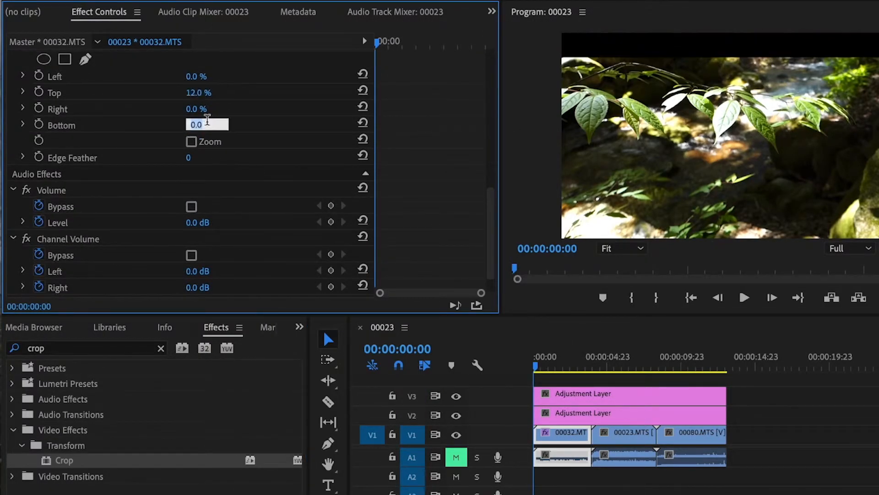
text(12.0)
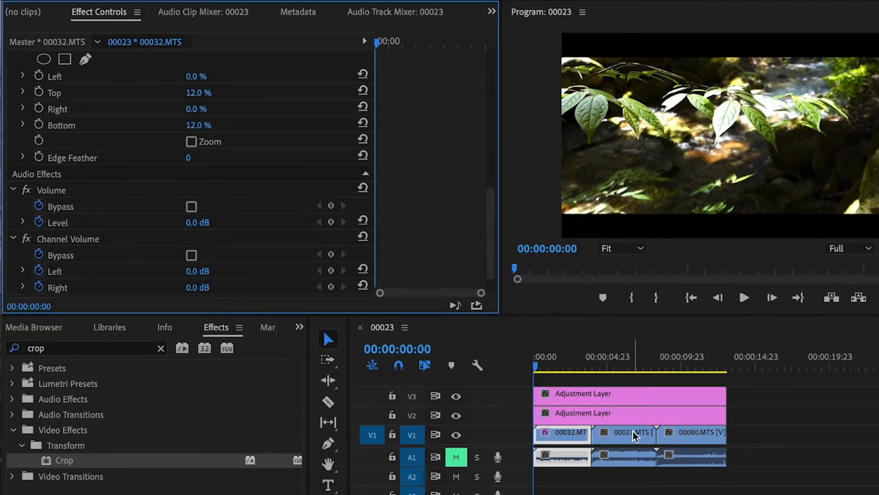
click(691, 432)
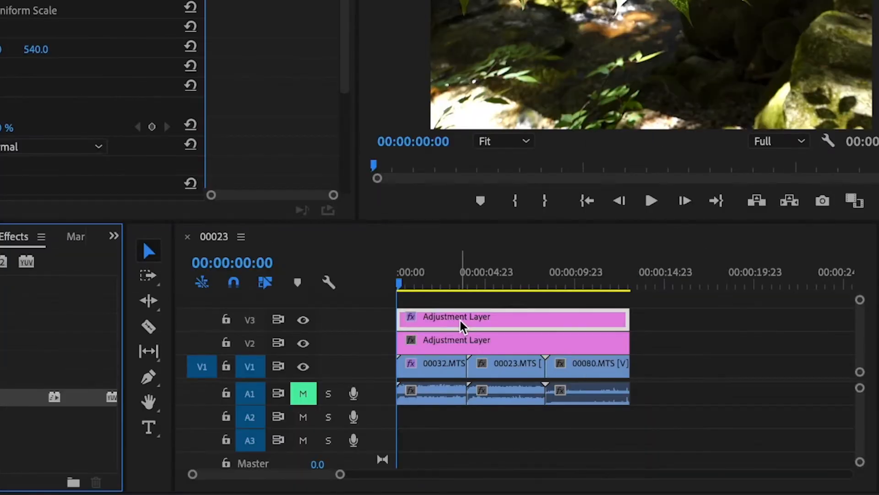
mouse_move(463, 325)
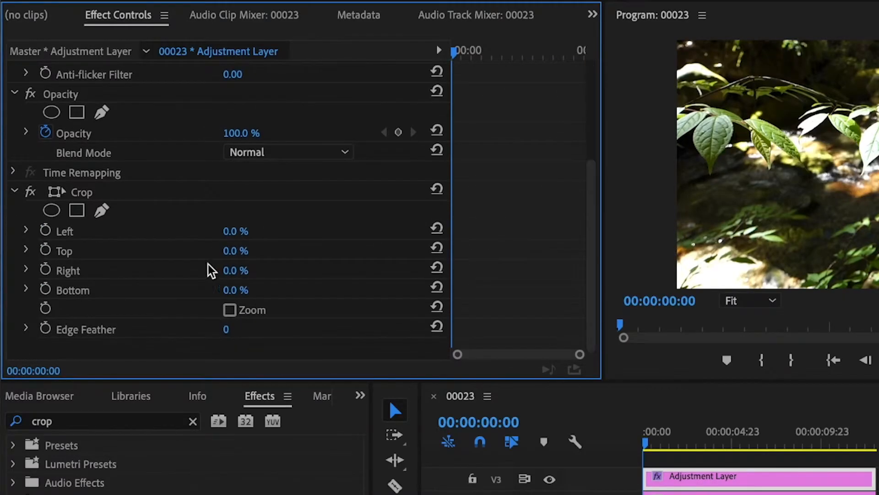
Edit the adjustment layer's Crop value and scrub the sequence to preview the letterbox bars
double_click(235, 250)
text(12)
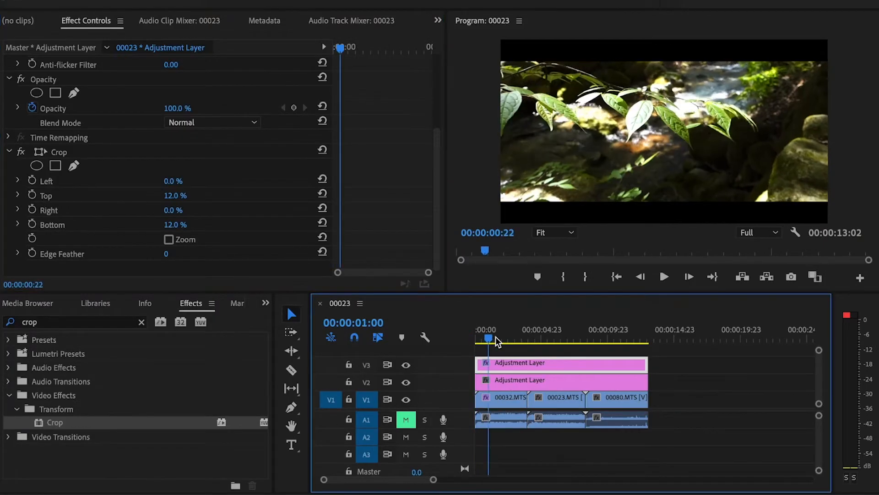
drag(487, 338, 622, 338)
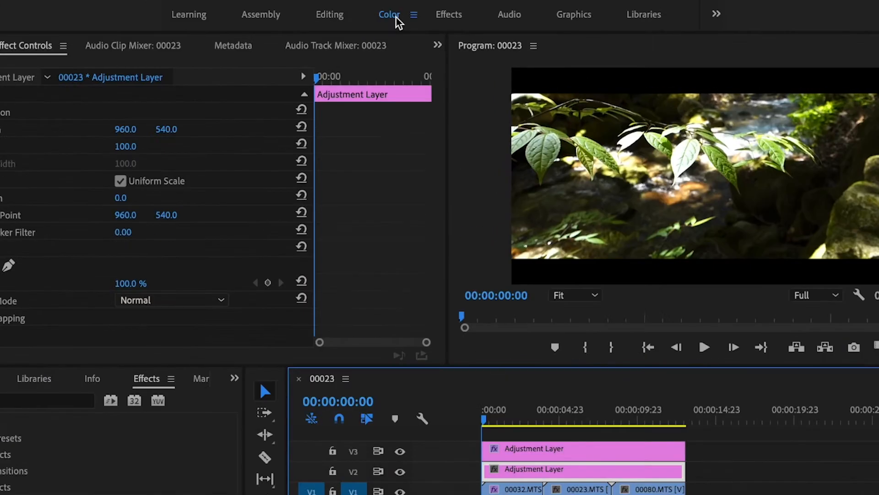
In the Color workspace, raise Lumetri Temperature to 67.6 and scrub to preview the warmth
click(389, 15)
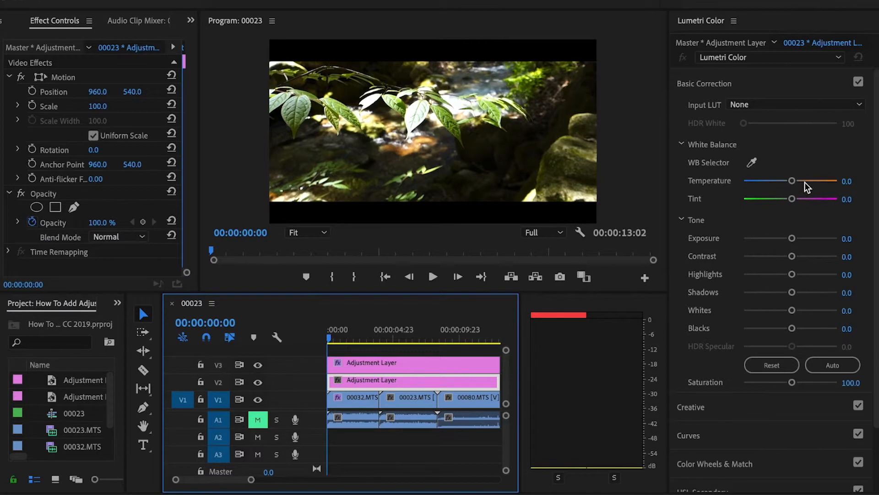
drag(793, 181, 812, 180)
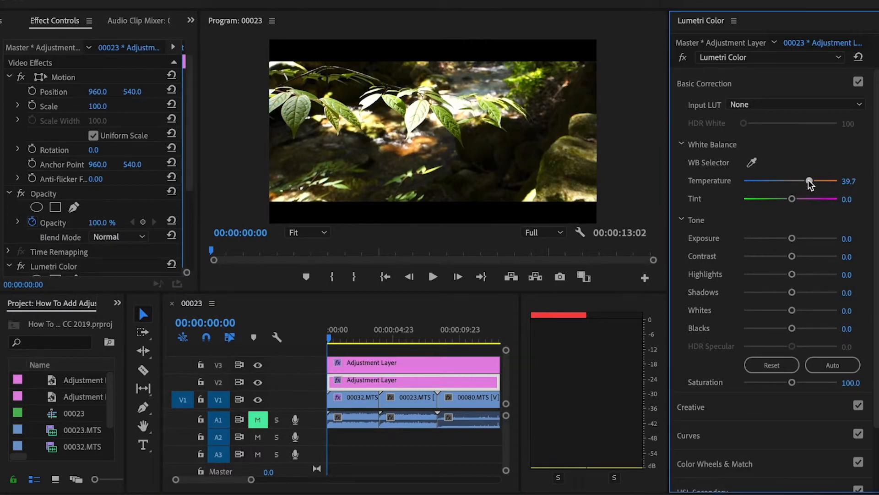
drag(810, 180, 827, 180)
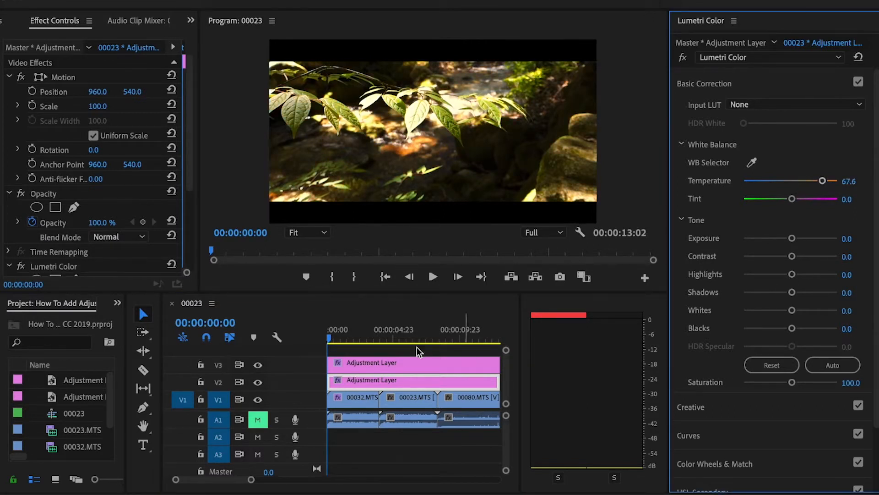
click(383, 341)
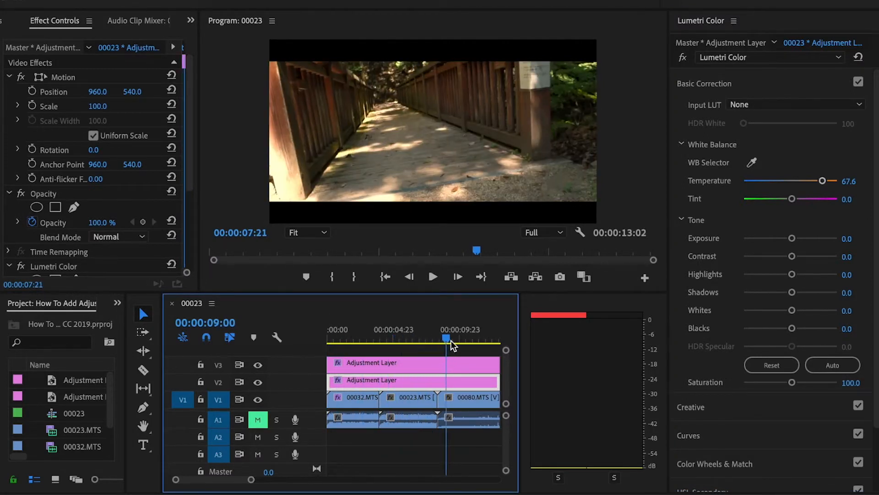
drag(445, 338, 468, 338)
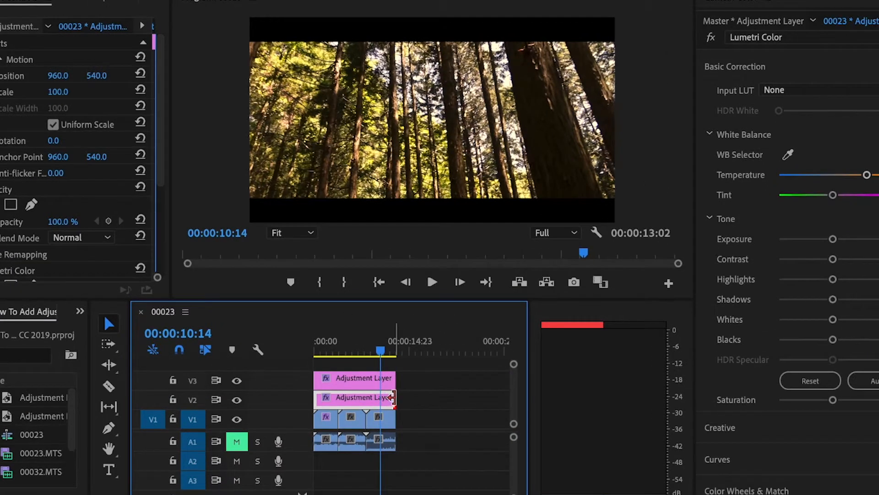
Trim the V2 adjustment layer's end leftward and scrub to the 00023.MTS shot
drag(398, 397, 365, 397)
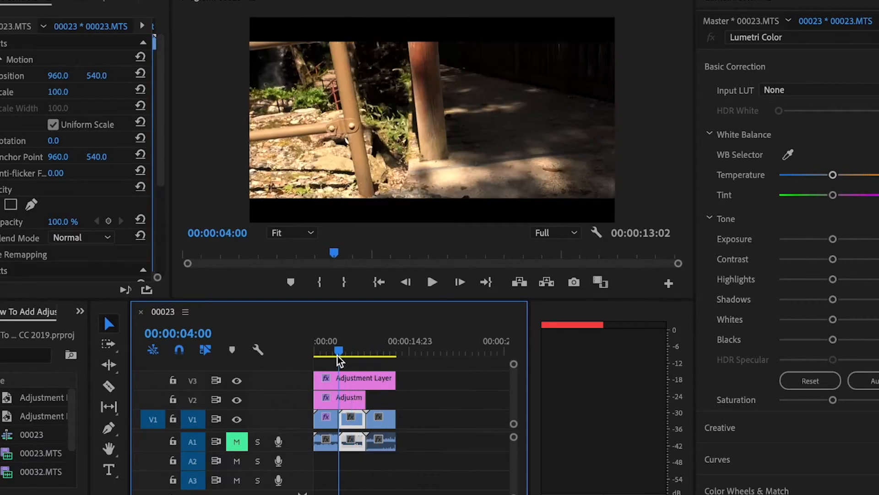
drag(339, 355, 368, 354)
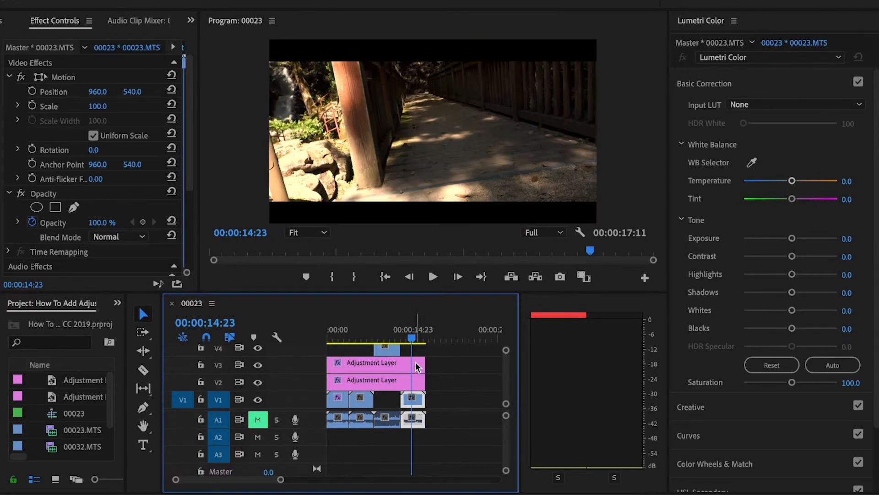
Preview the sequence at about 4:21, showing the railing shot beneath both adjustment layers
click(355, 340)
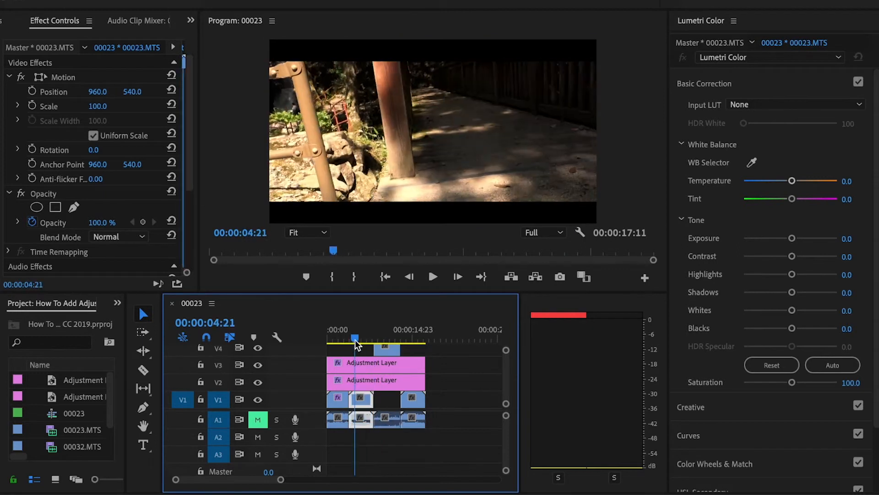